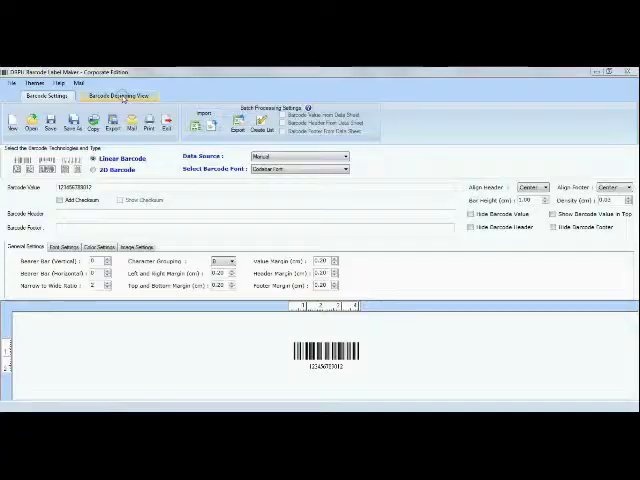
Switch from Barcode Settings to the Barcode Designing View canvas.
click(118, 96)
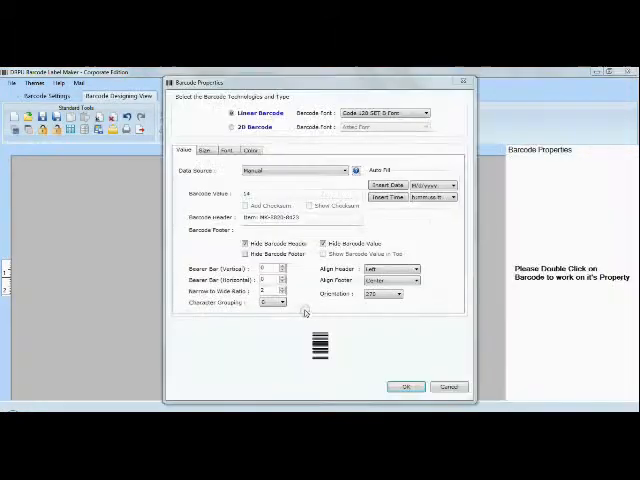
Confirm the Barcode Property settings so the barcode sits on the finished label.
click(404, 386)
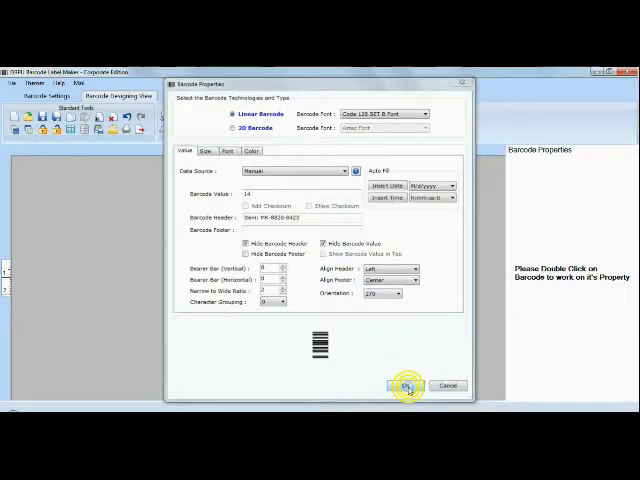
click(404, 384)
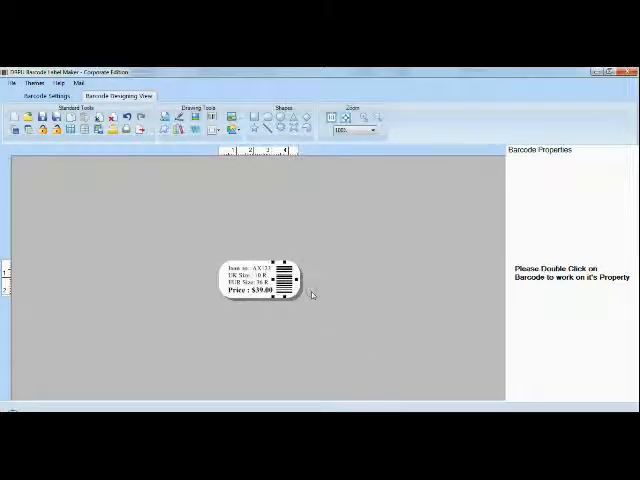